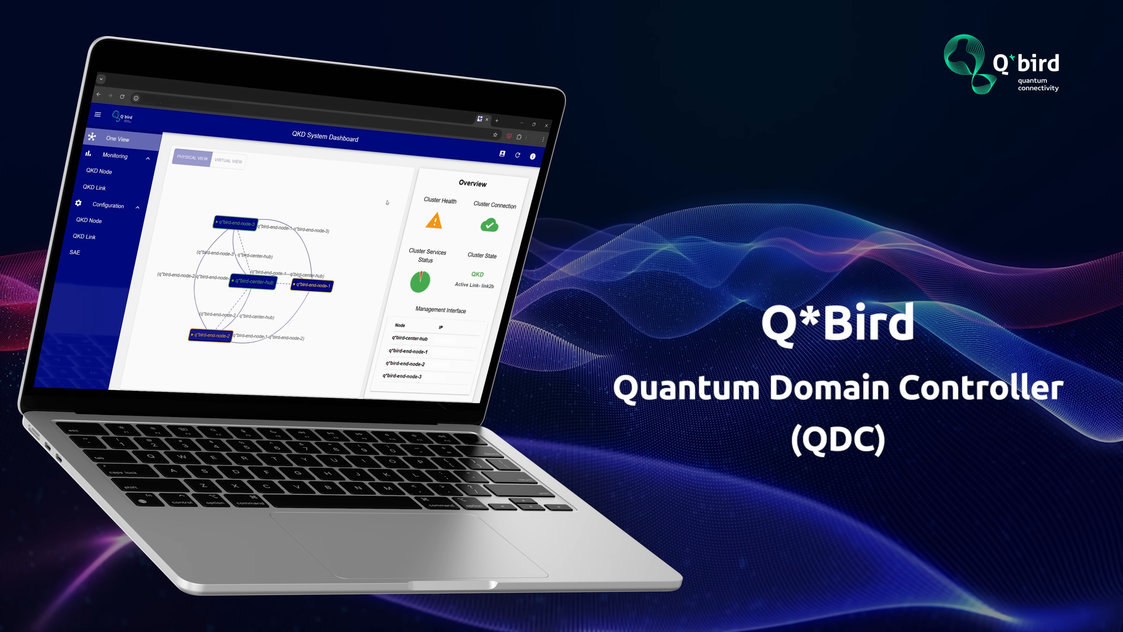
Start a new QKD link link_en1_en3 between sae-en1-qbird and sae-en3-qbird
left_click(227, 160)
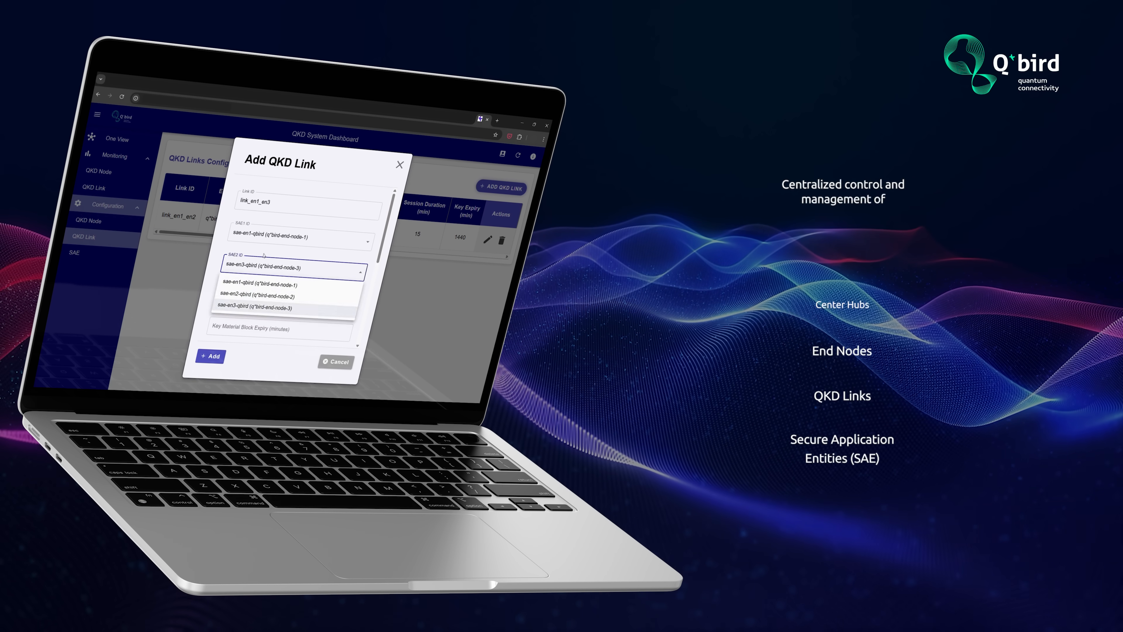
Show q*bird-end-node-1 monitoring: system state, CPU temperatures and services overview
left_click(266, 296)
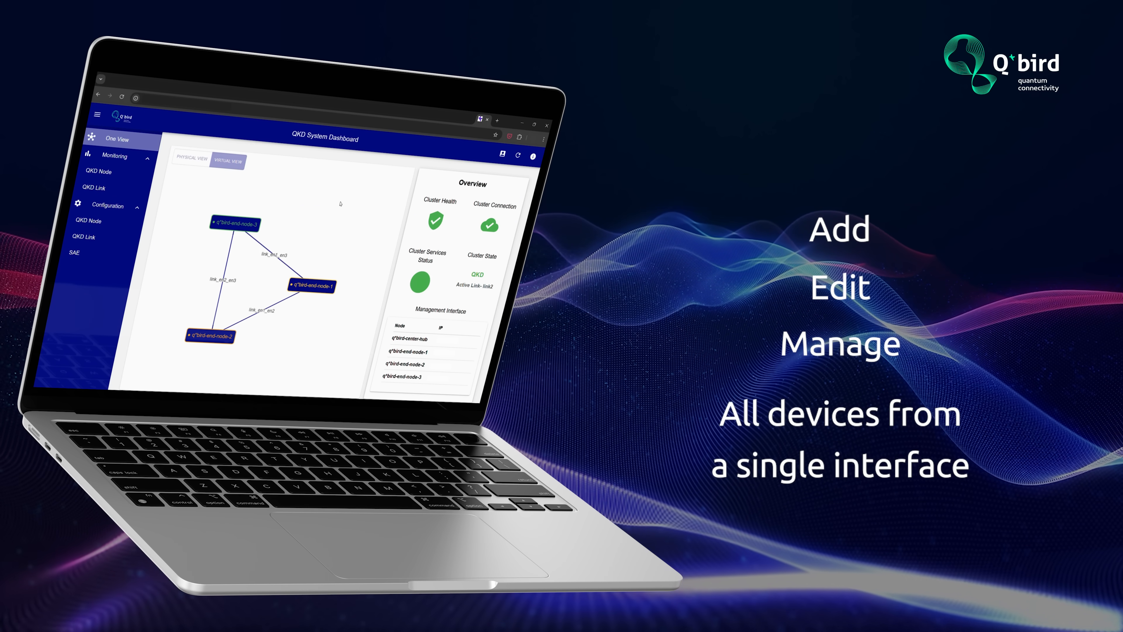
left_click(190, 160)
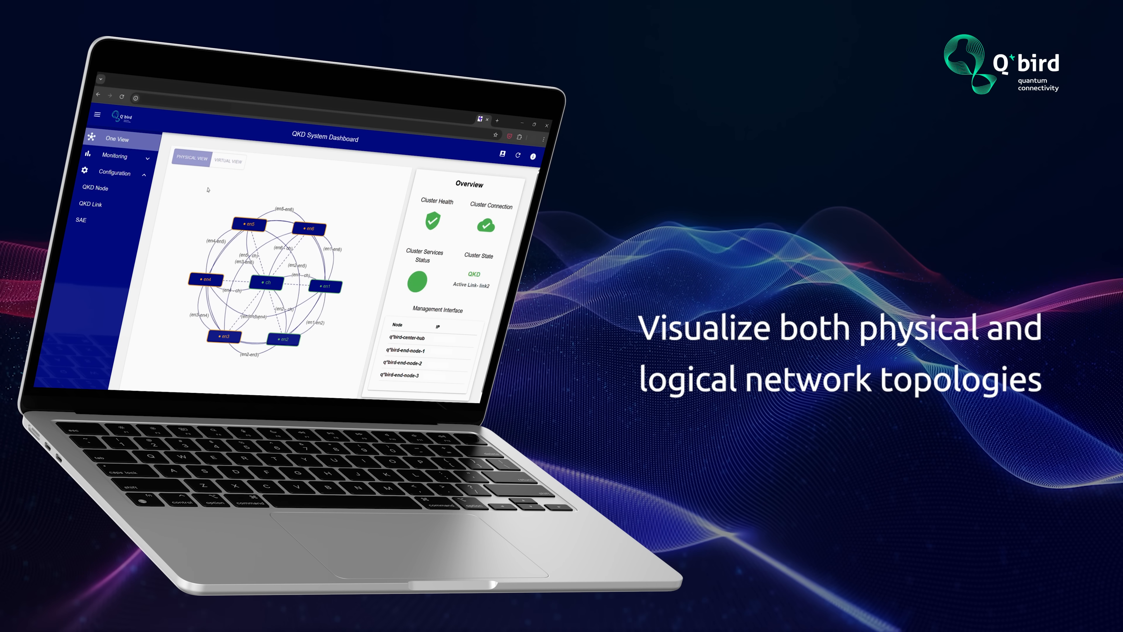
left_click(228, 160)
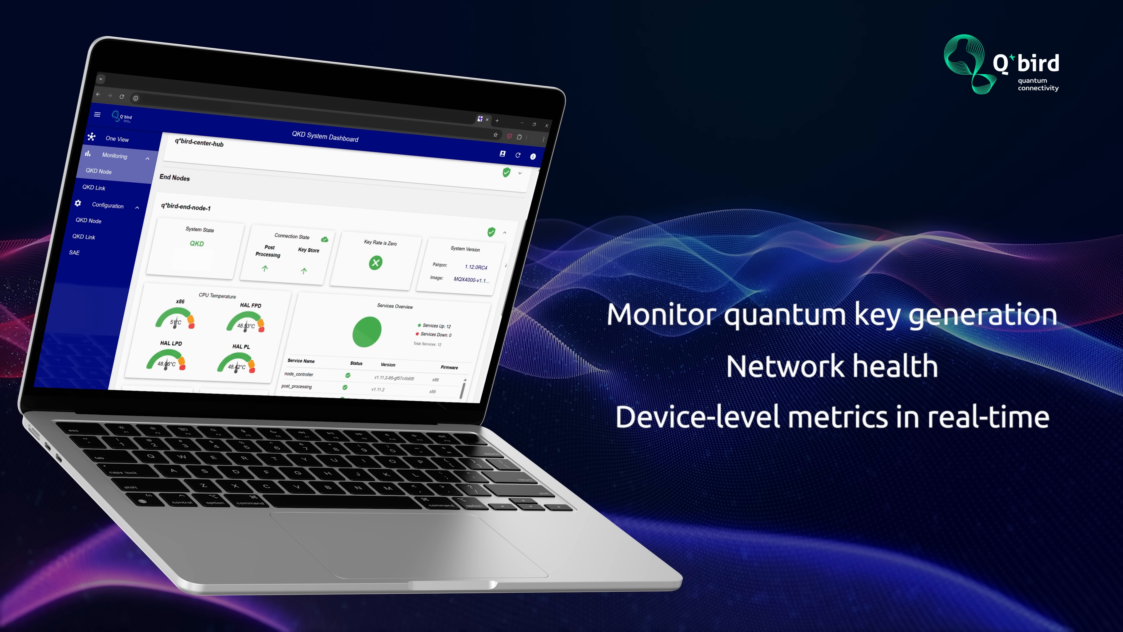
Define link_en2_en3 between sae-en2-qbird and sae-en3-qbird with 15-minute session duration
left_click(93, 188)
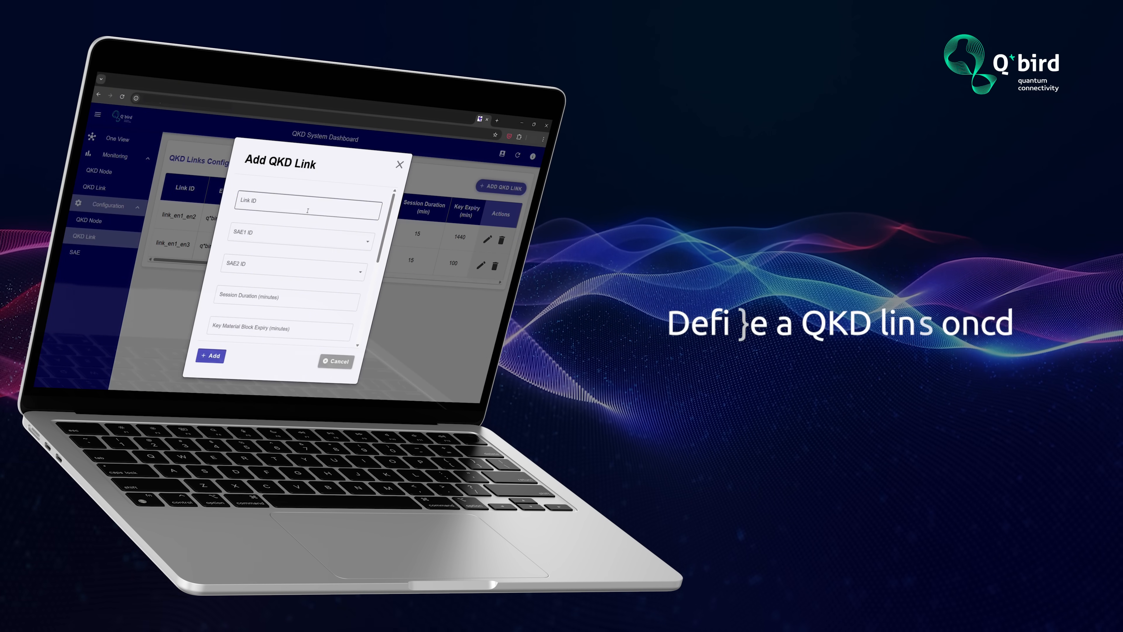
left_click(301, 240)
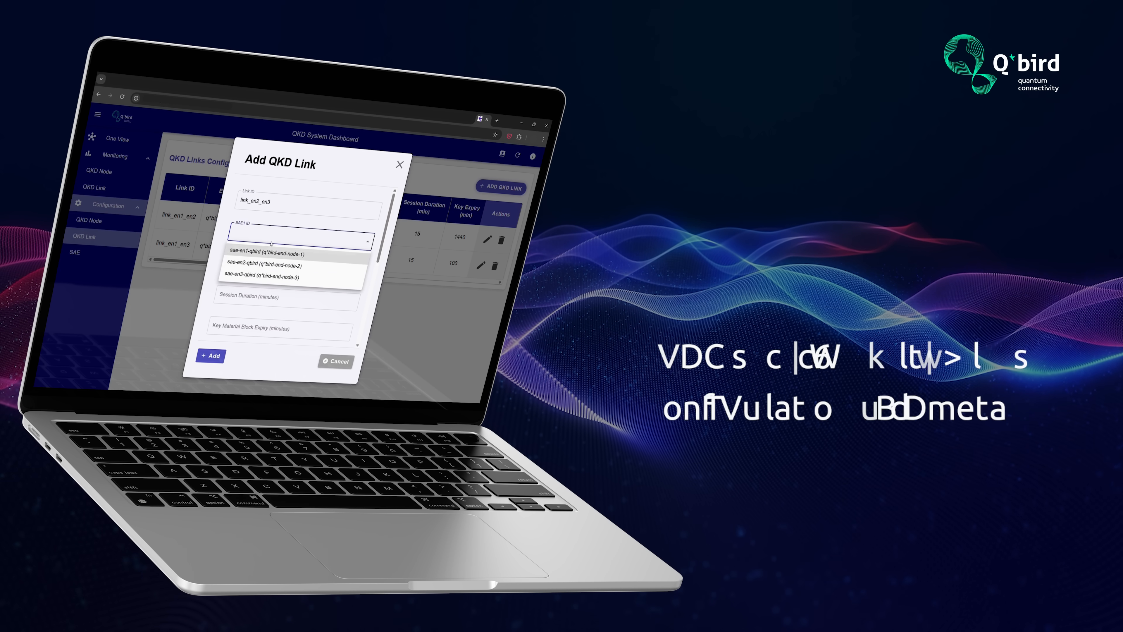
left_click(270, 266)
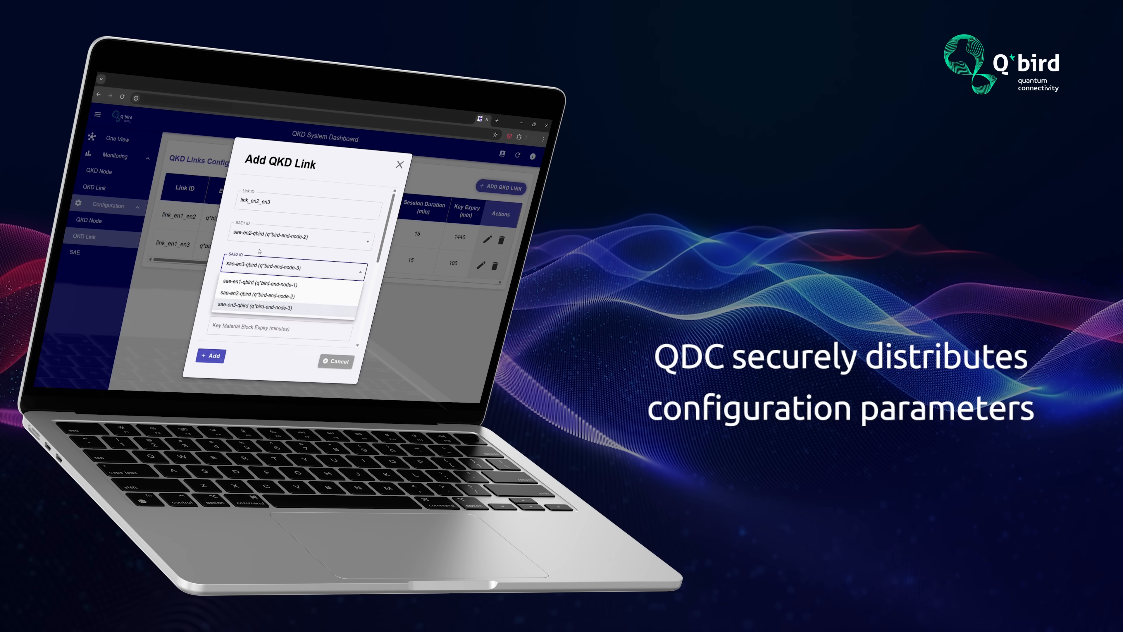
left_click(249, 307)
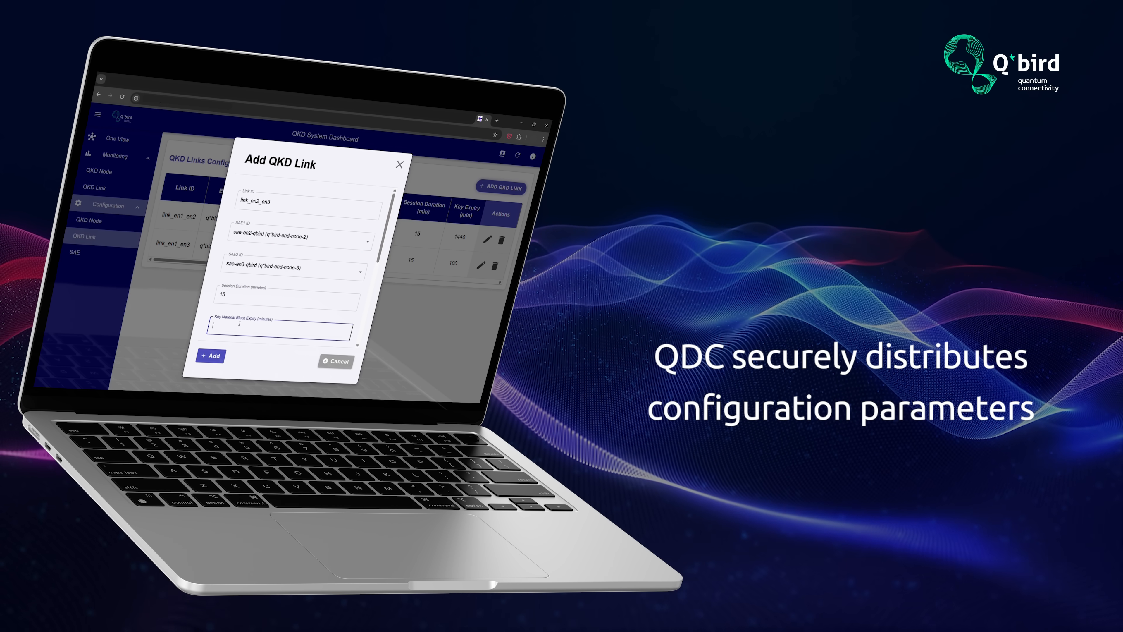